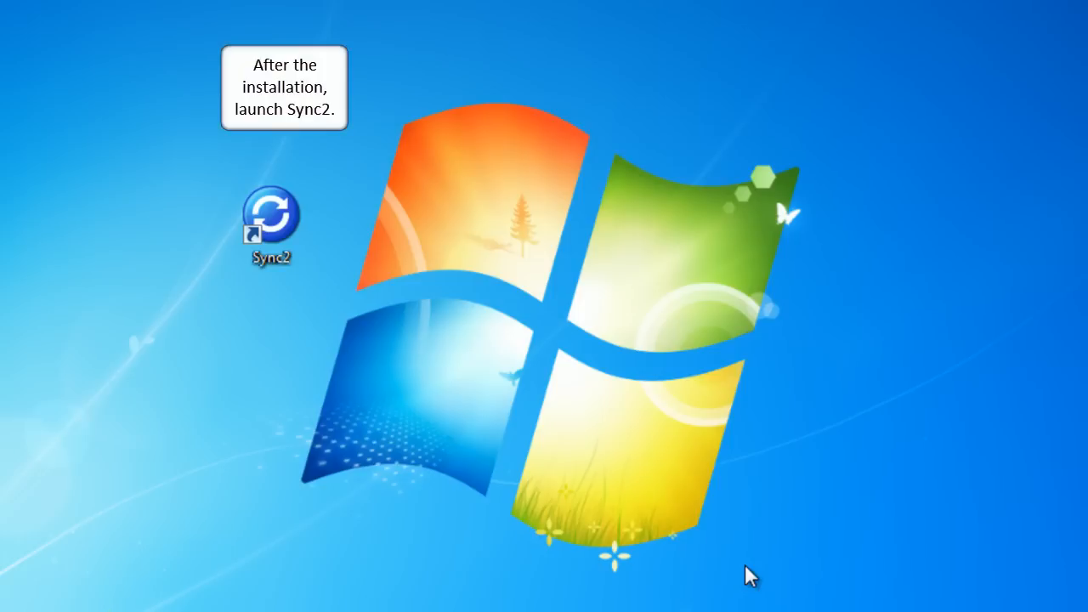
- Launch Sync2 from its desktop shortcut, reaching the empty main window
left_click(272, 218)
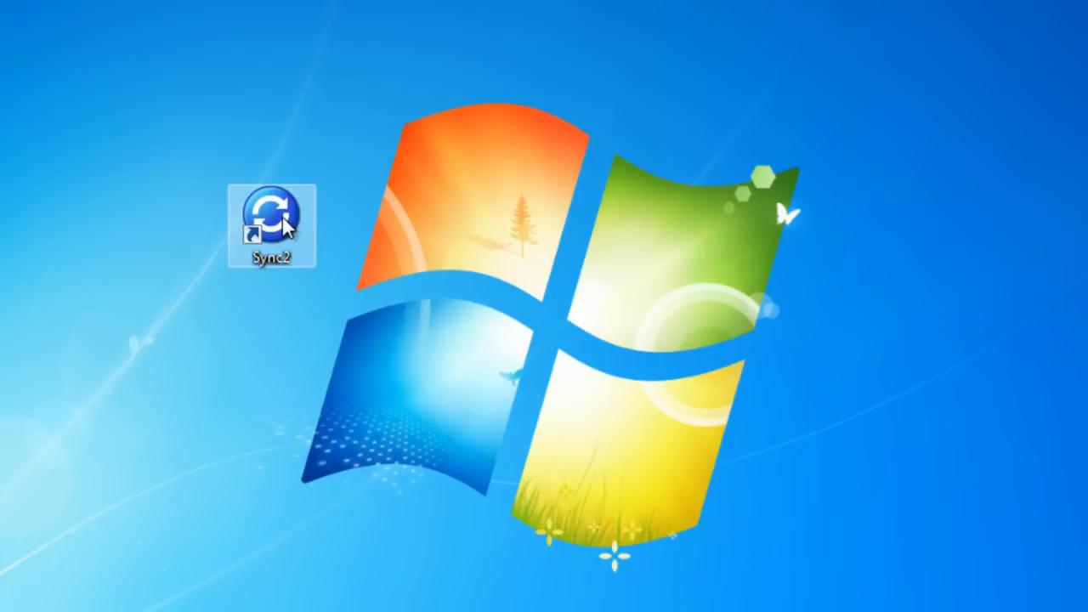
double_click(272, 218)
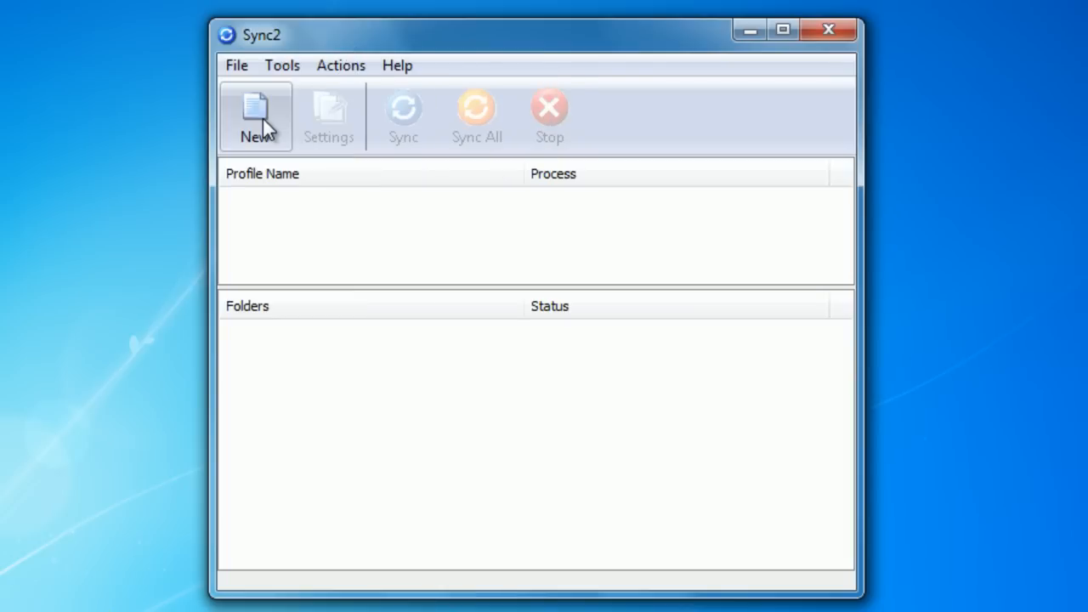
- Start a new profile as a first-time sync without a Sync2 ID, via Internet, with Google Contacts/Google Calendar
left_click(255, 116)
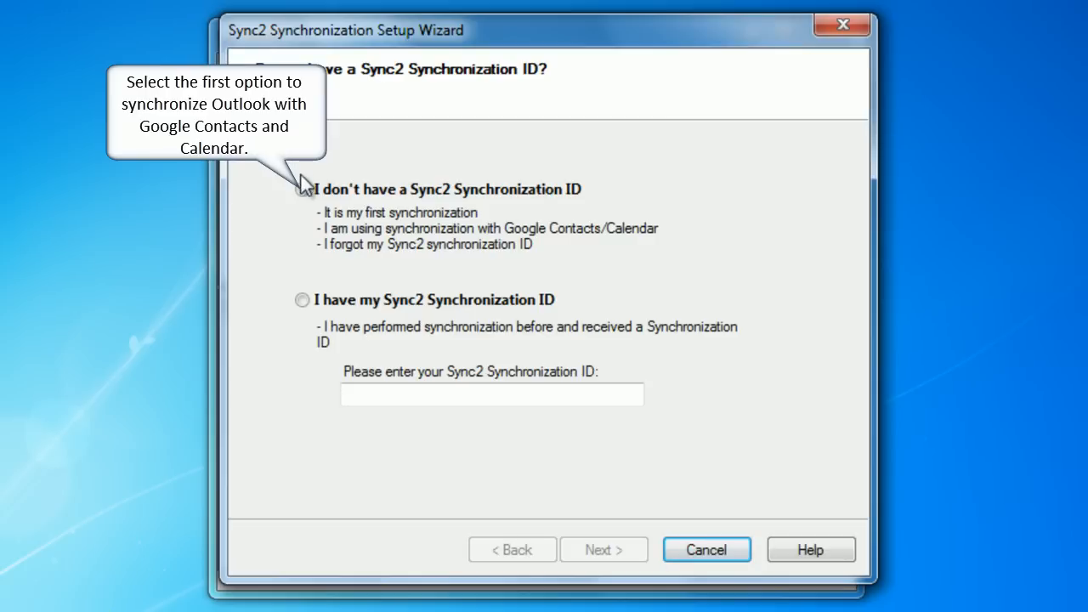
left_click(303, 189)
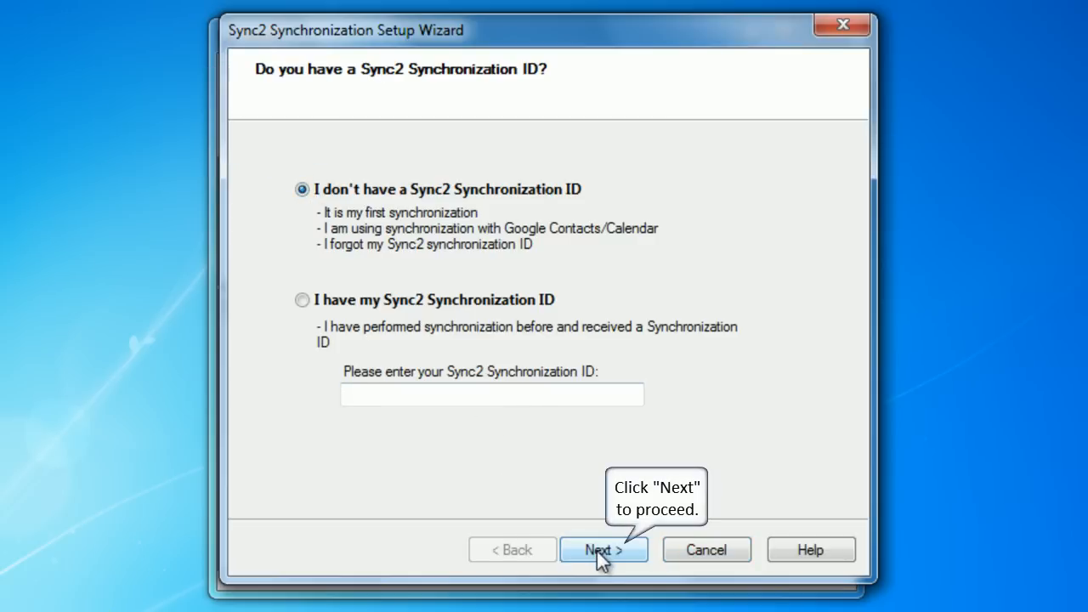
left_click(603, 549)
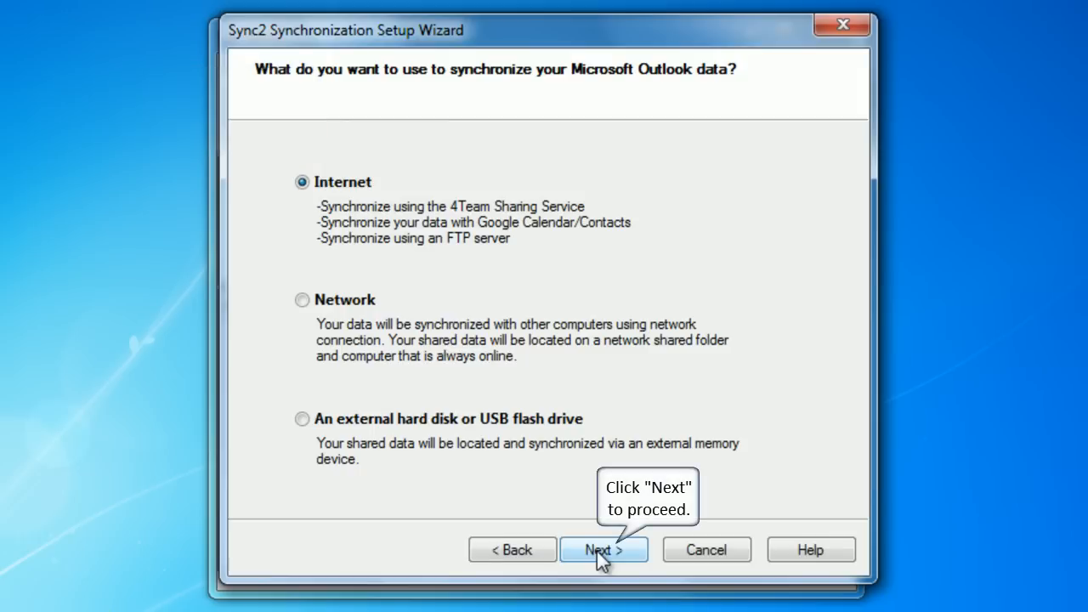
left_click(603, 549)
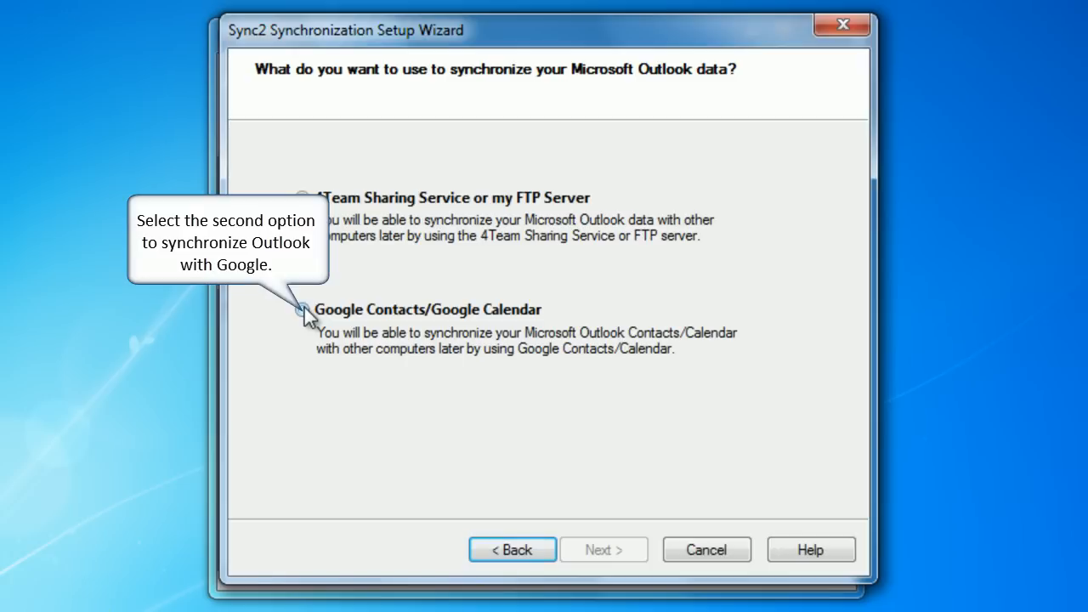
left_click(303, 309)
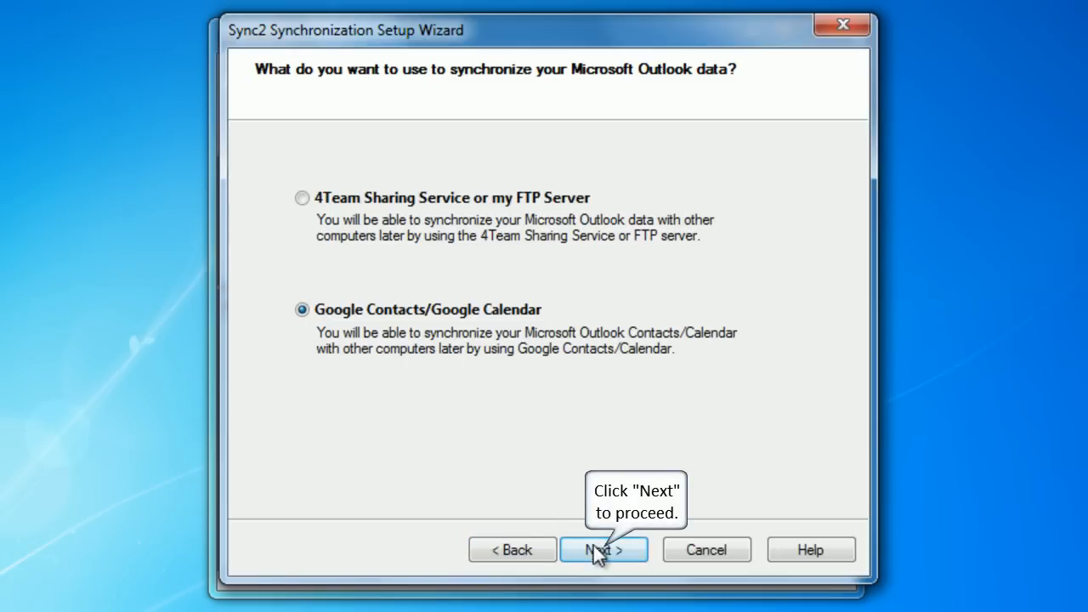
left_click(604, 550)
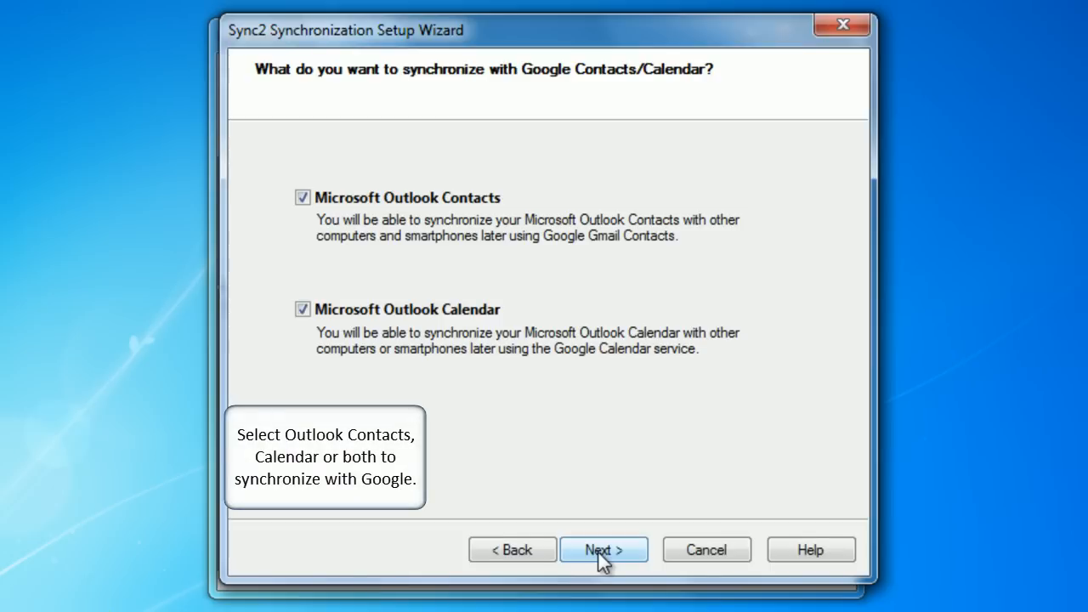
mouse_move(604, 550)
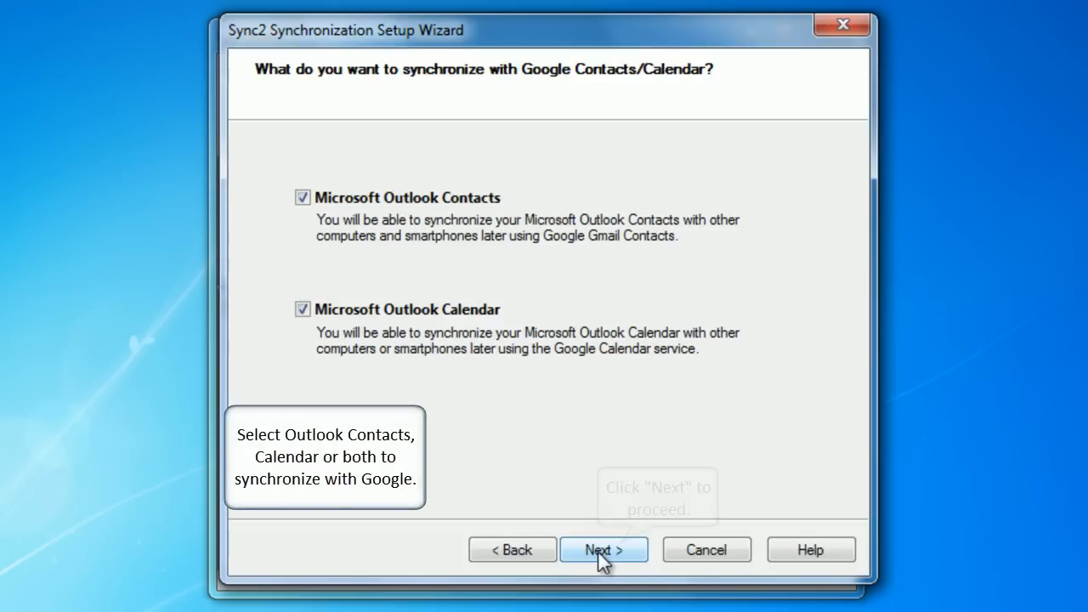
- Keep Outlook Contacts and Calendar both checked and submit the Google login 'sync2.outlook'
left_click(604, 549)
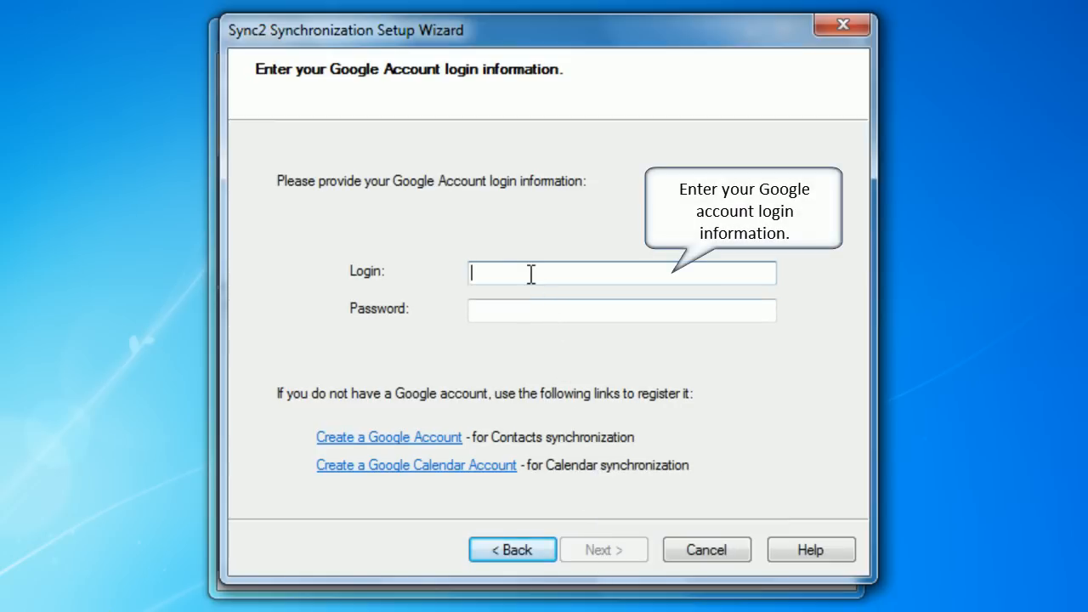
type("sync2.outlook")
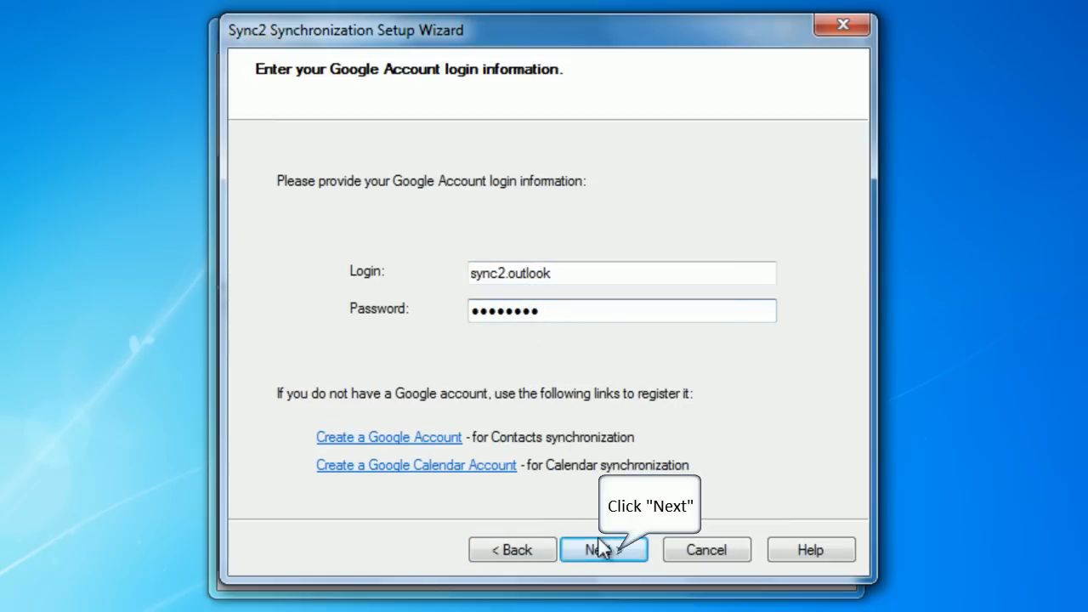
left_click(604, 549)
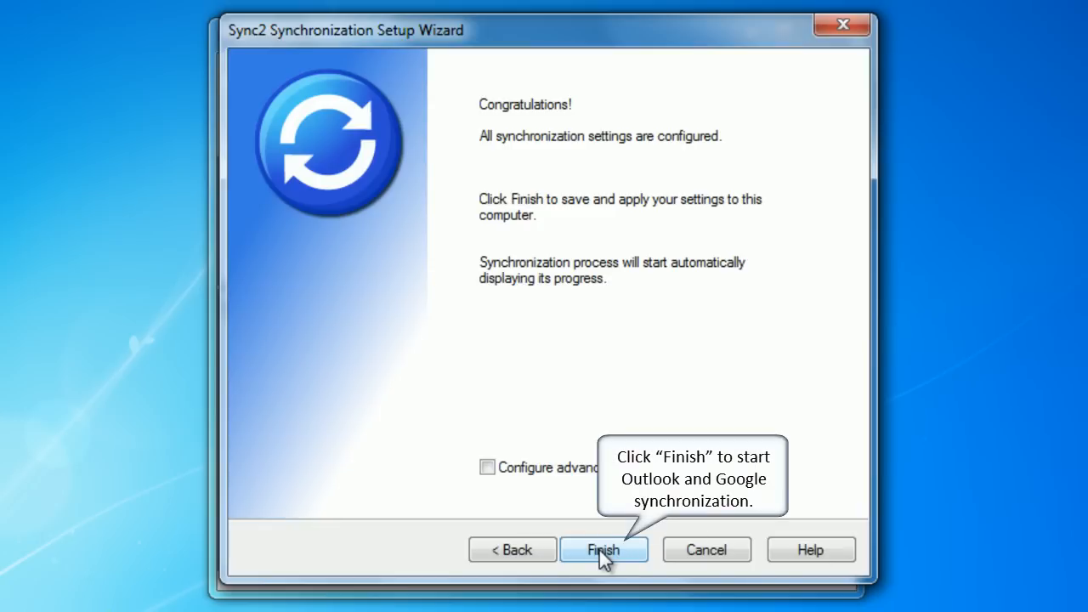
- Finish the wizard and close the completion summary so both Google profiles show as synchronized
left_click(603, 549)
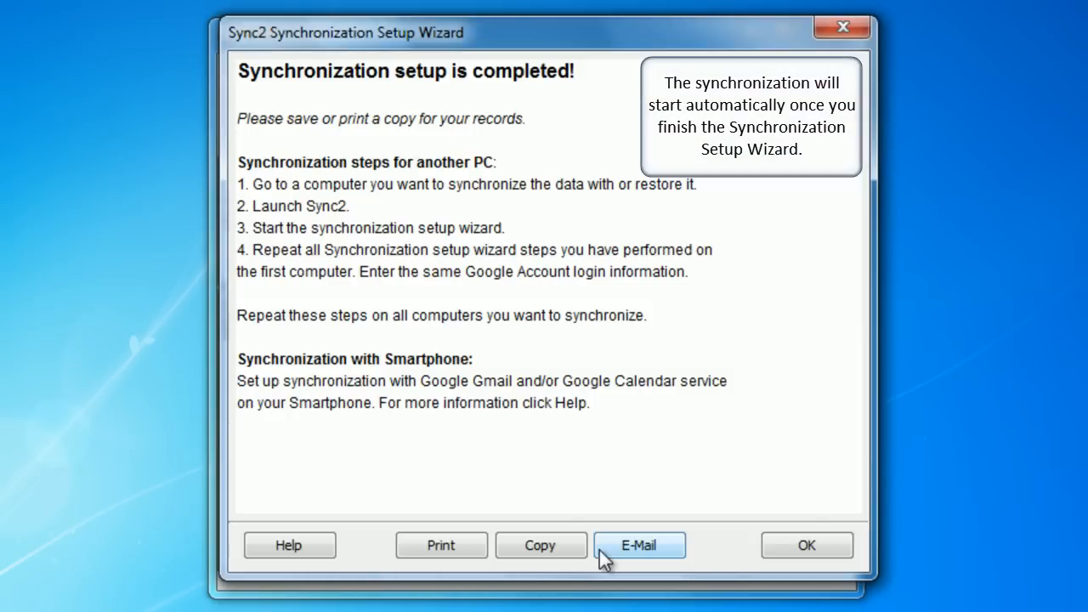
mouse_move(805, 544)
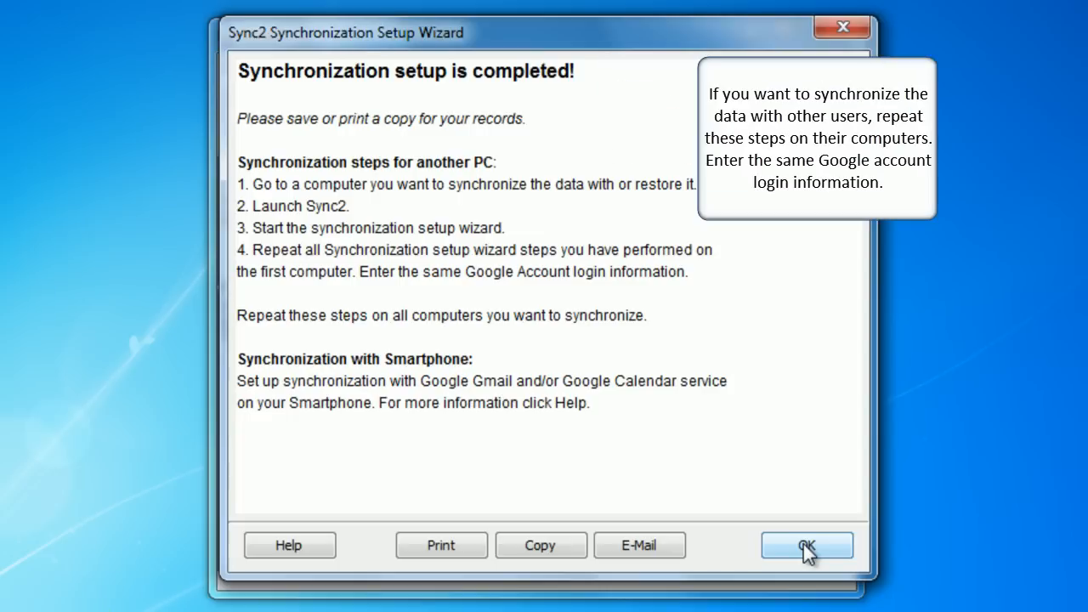
left_click(806, 544)
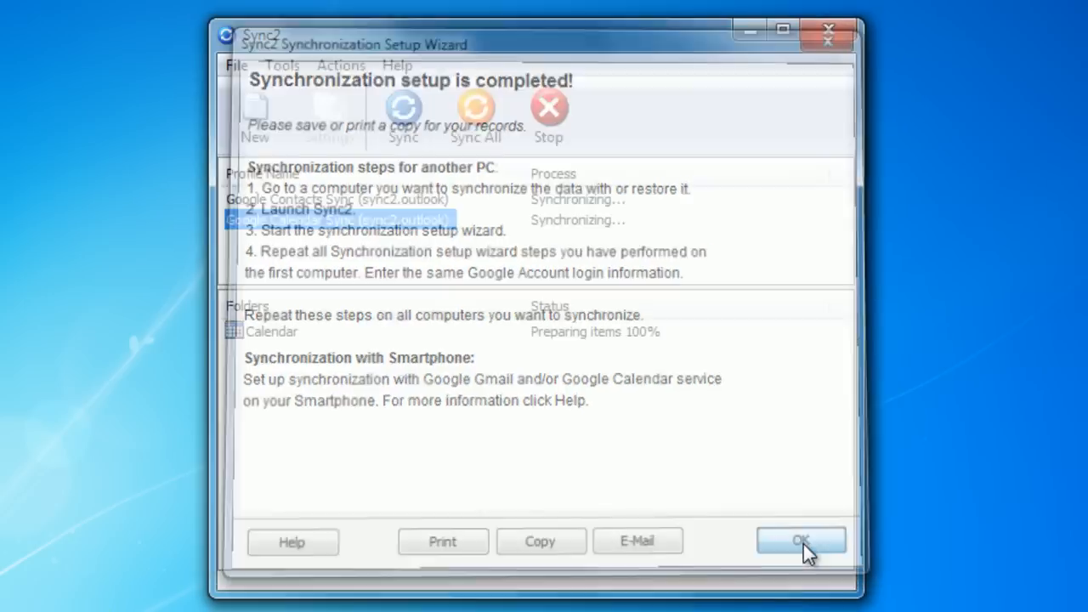
left_click(799, 541)
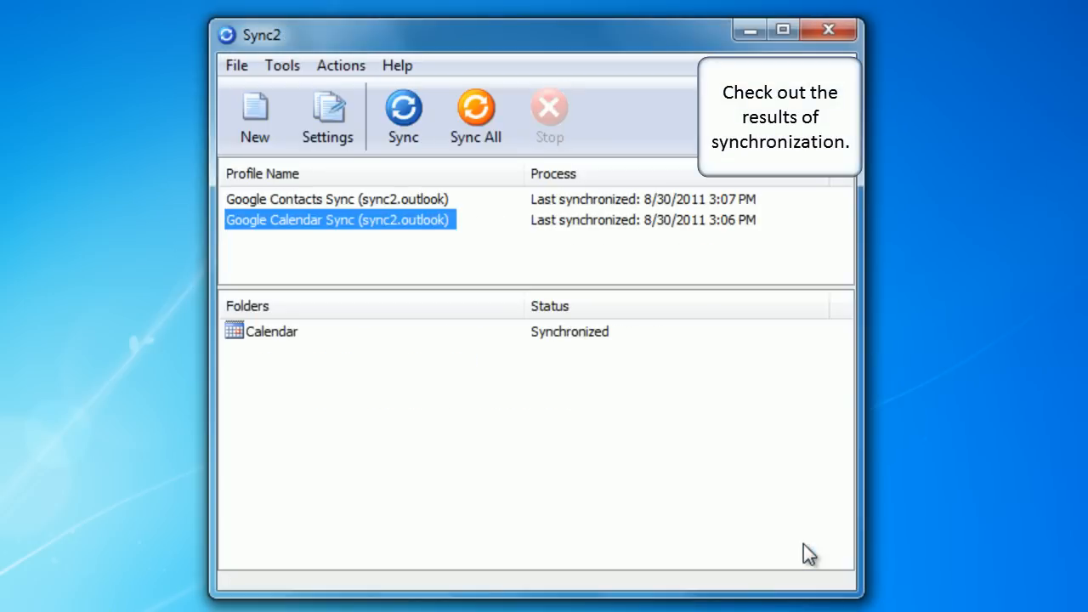